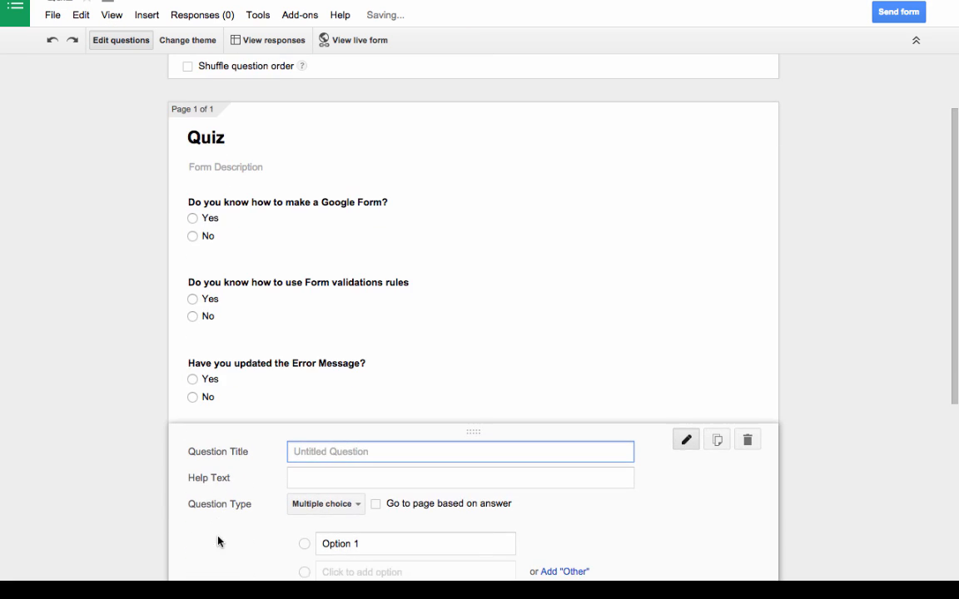
Step: Title the new question 'Password' with help text 'Enter the password'
text(P)
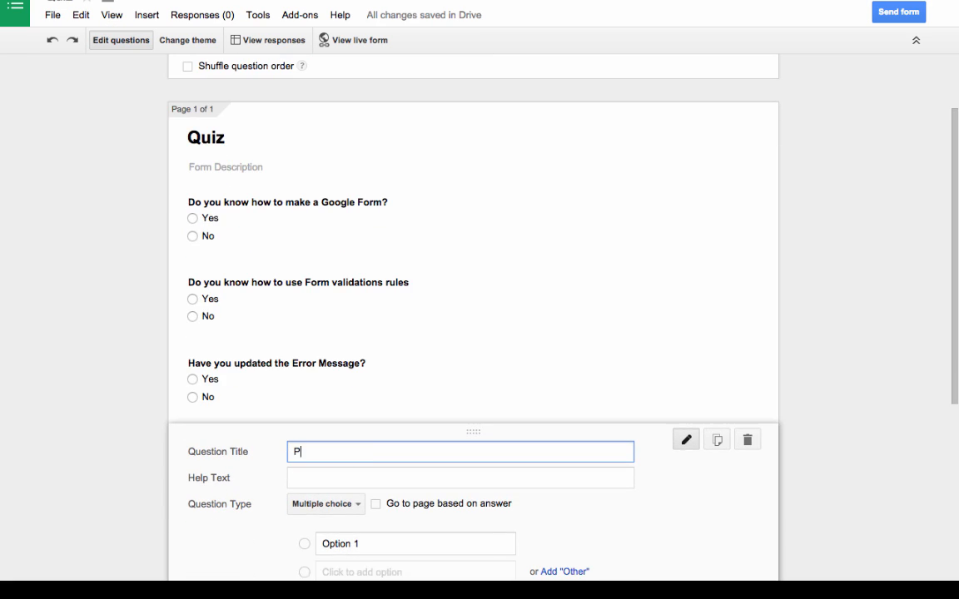
text(assword)
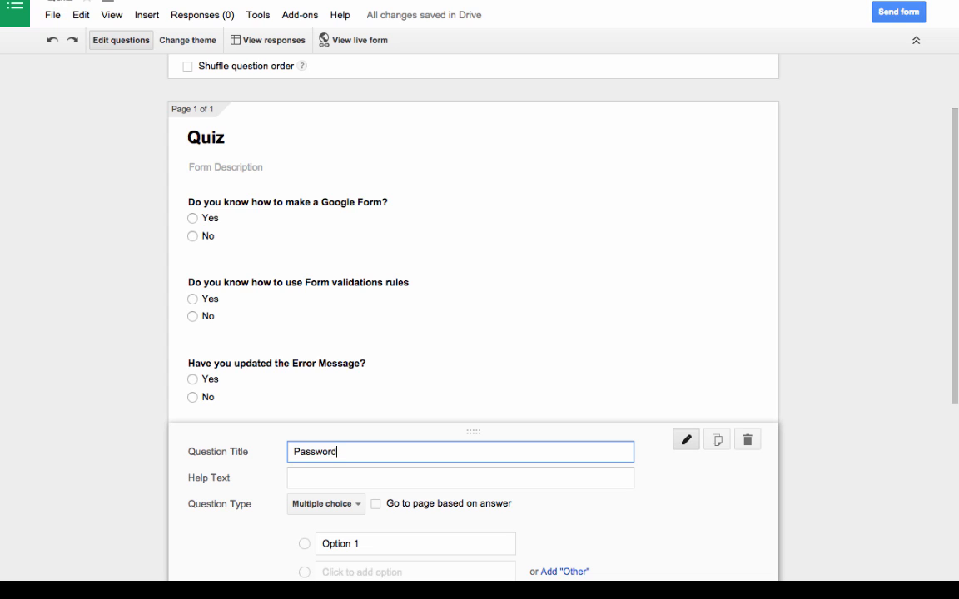
click(459, 480)
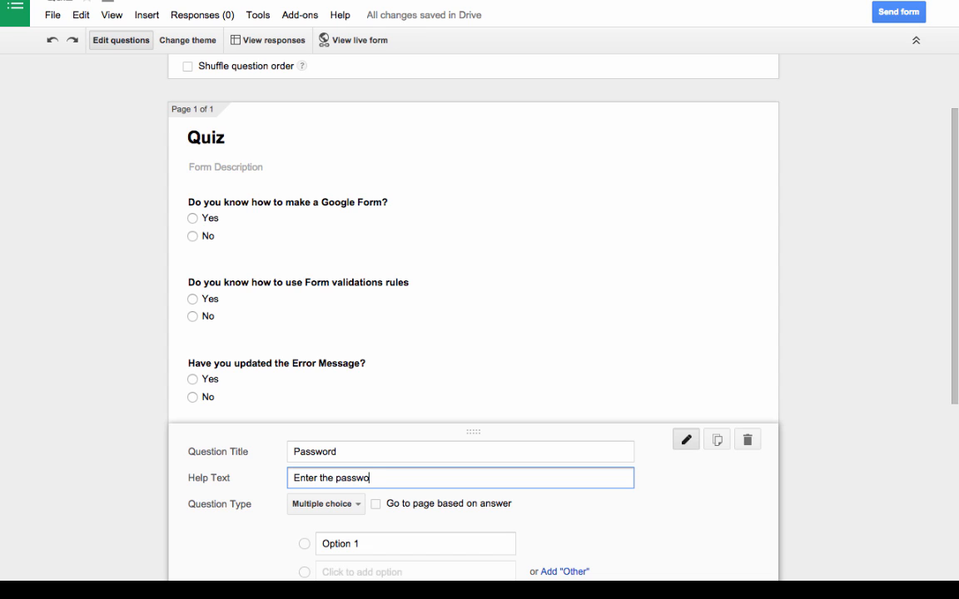
text(rd)
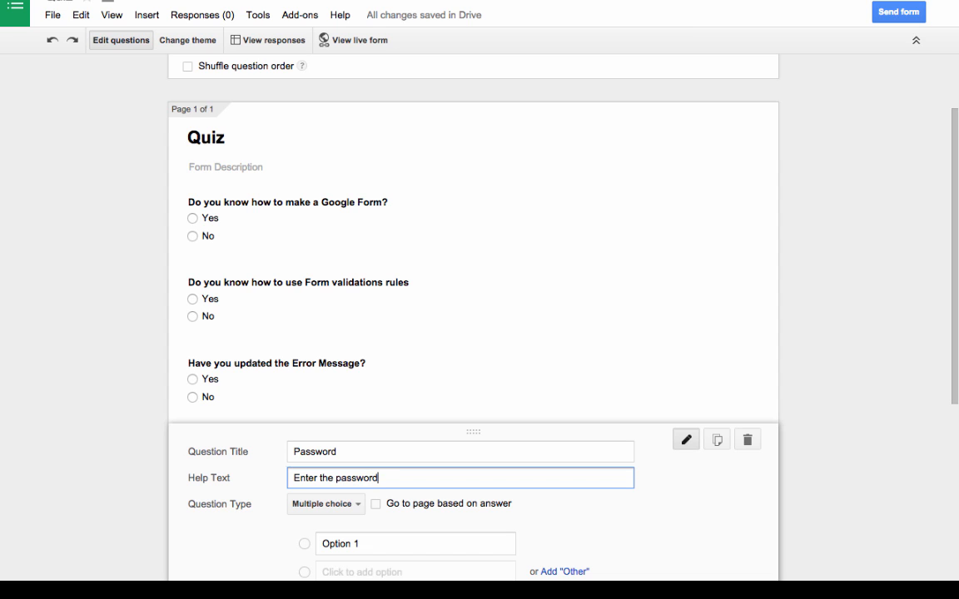
click(324, 502)
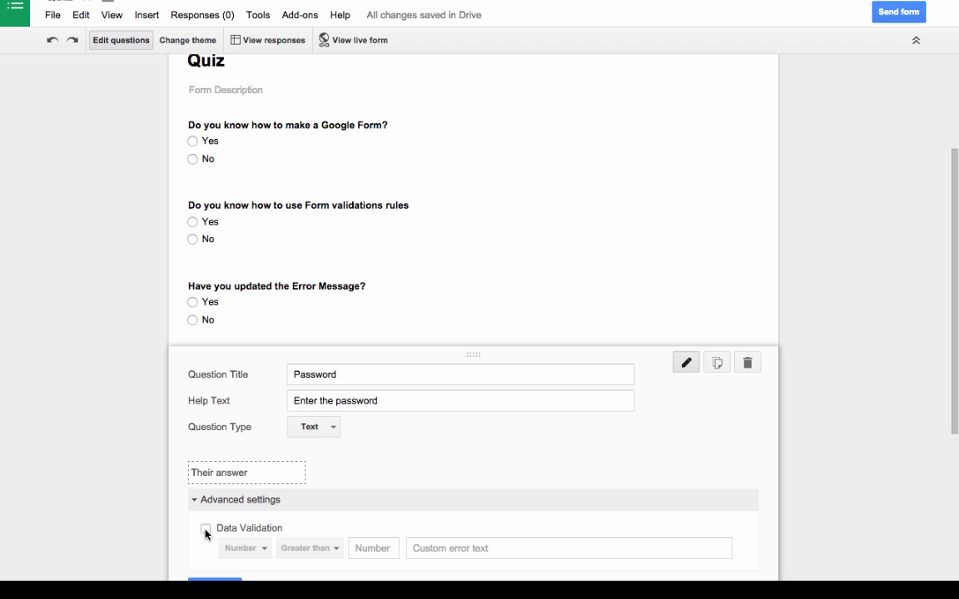
click(207, 527)
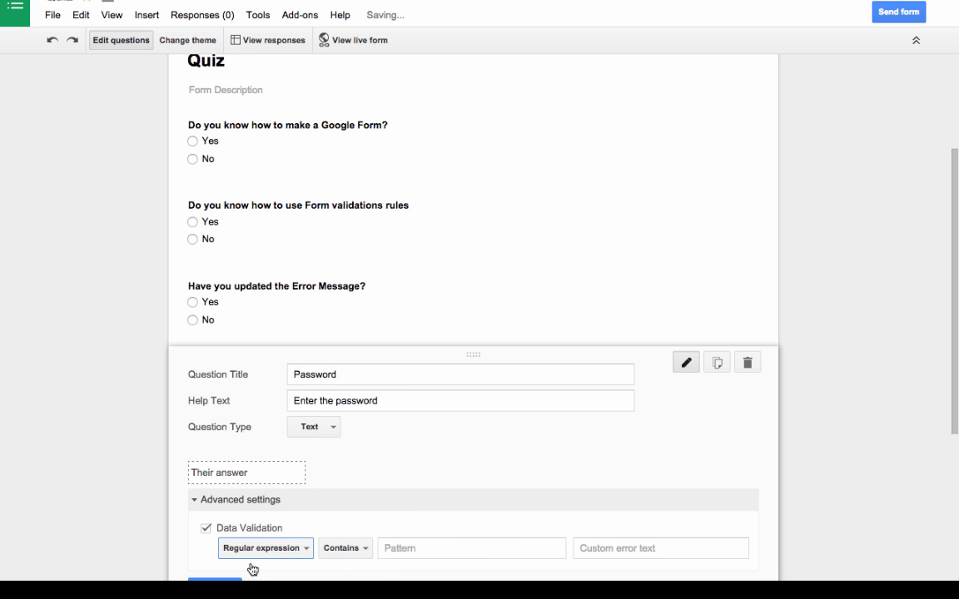
click(343, 549)
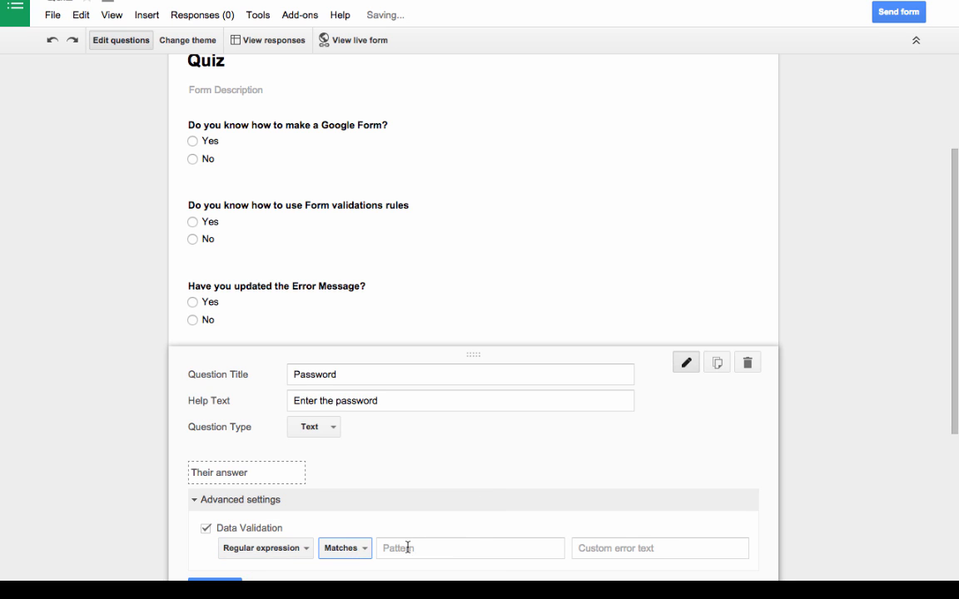
click(469, 550)
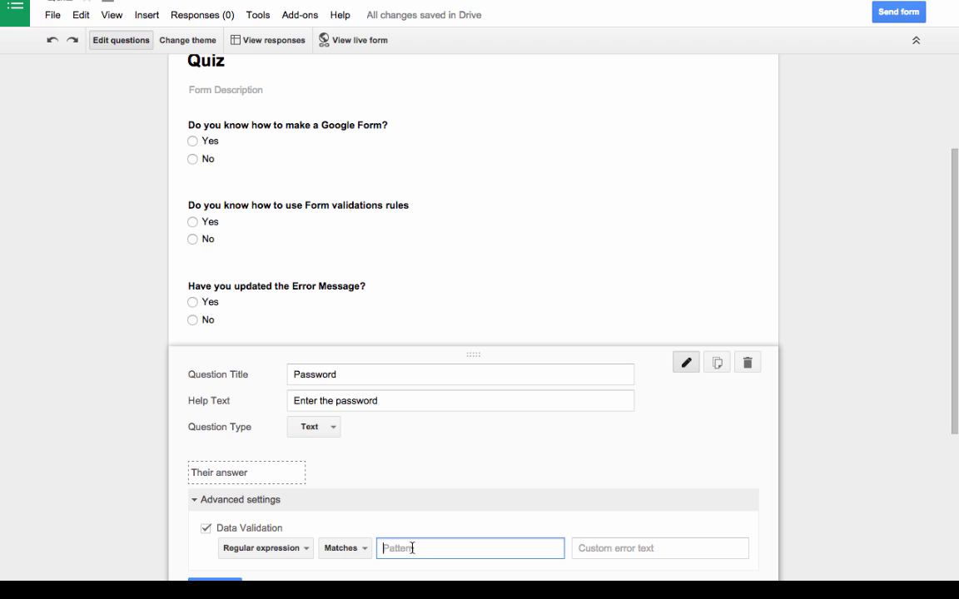
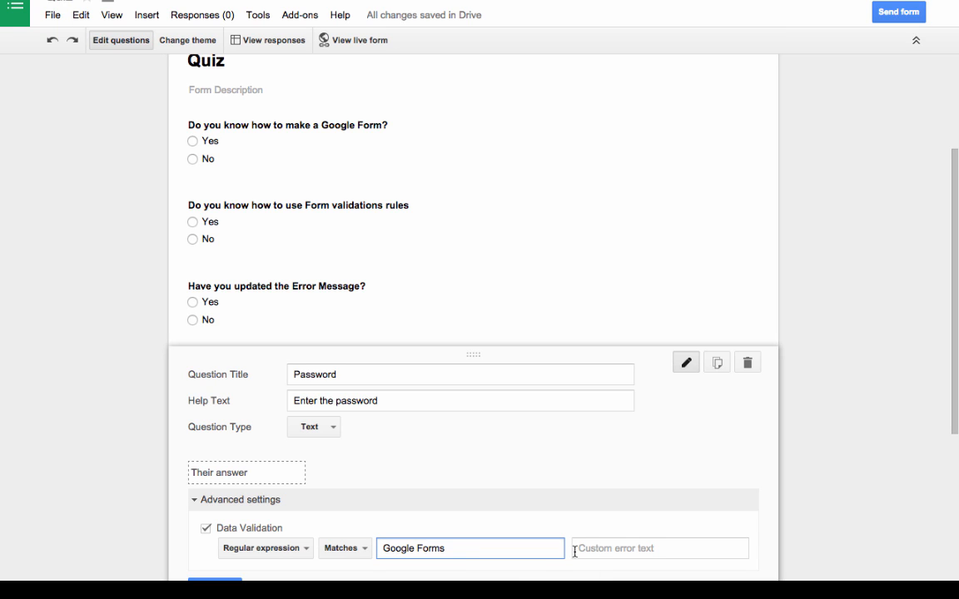
Step: Add a custom error message telling the user the password is incorrect, try again
click(659, 549)
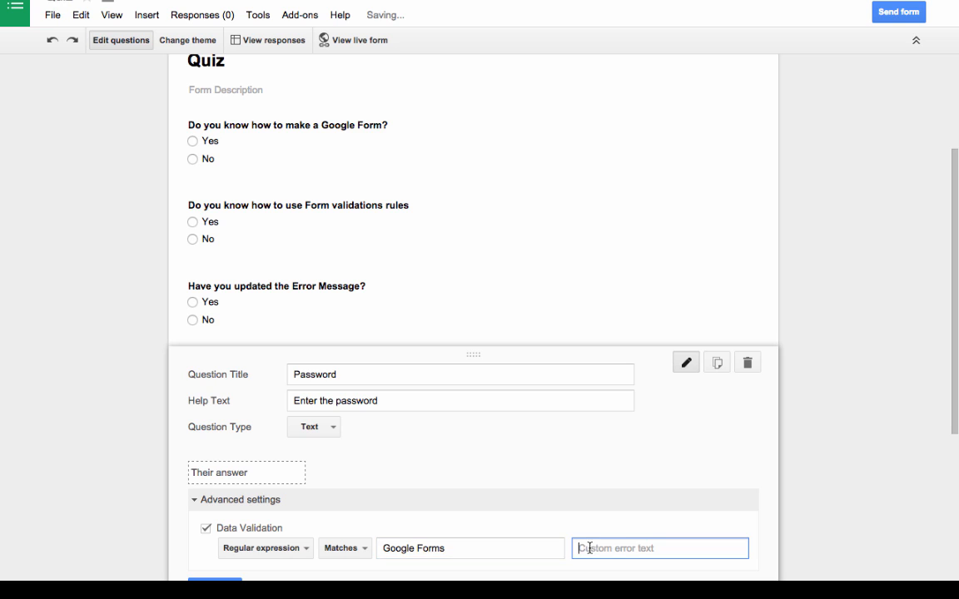
text(Incorrect pass)
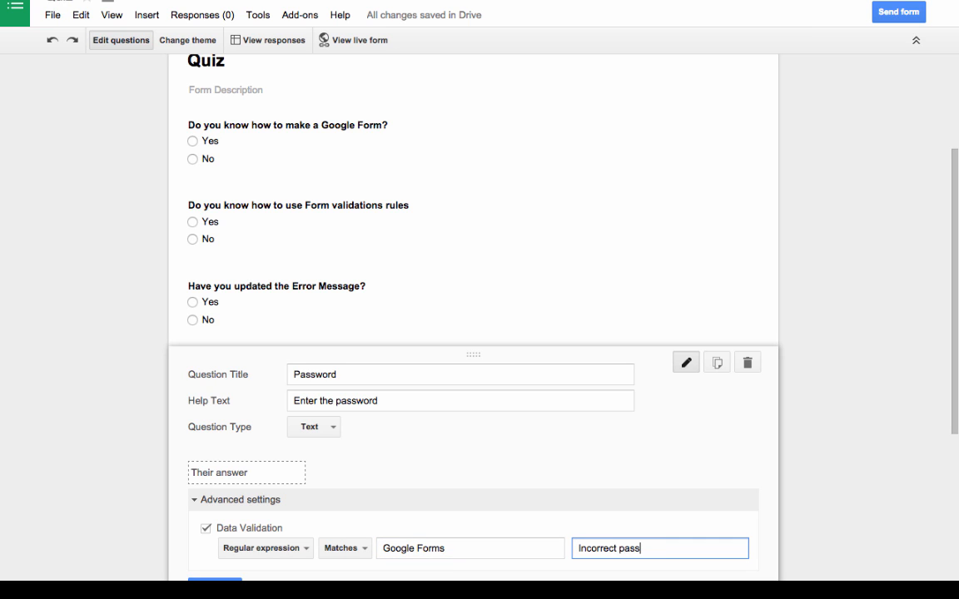
text(word, tr)
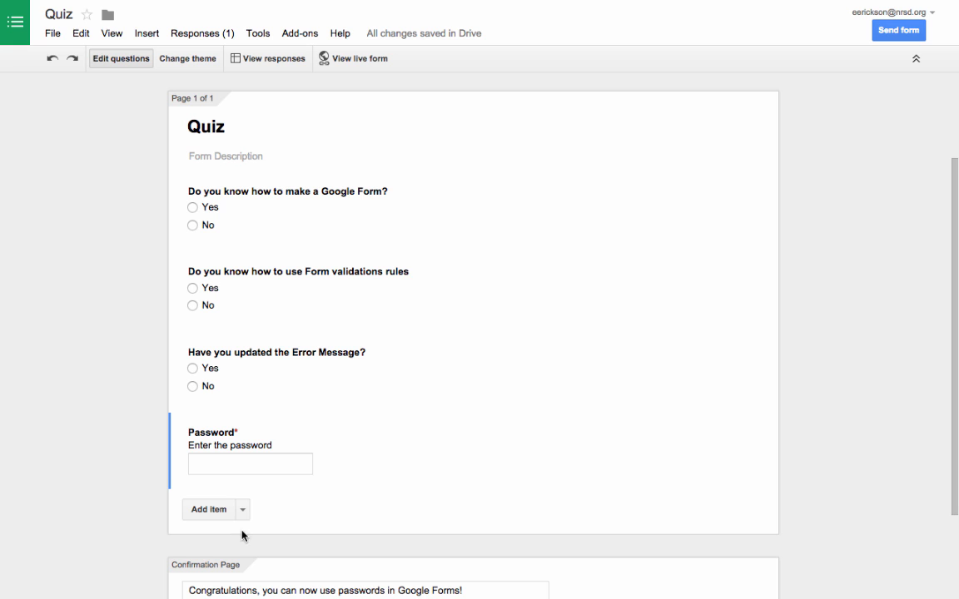
Step: Finish the Password question and switch to the live form to test it
click(243, 510)
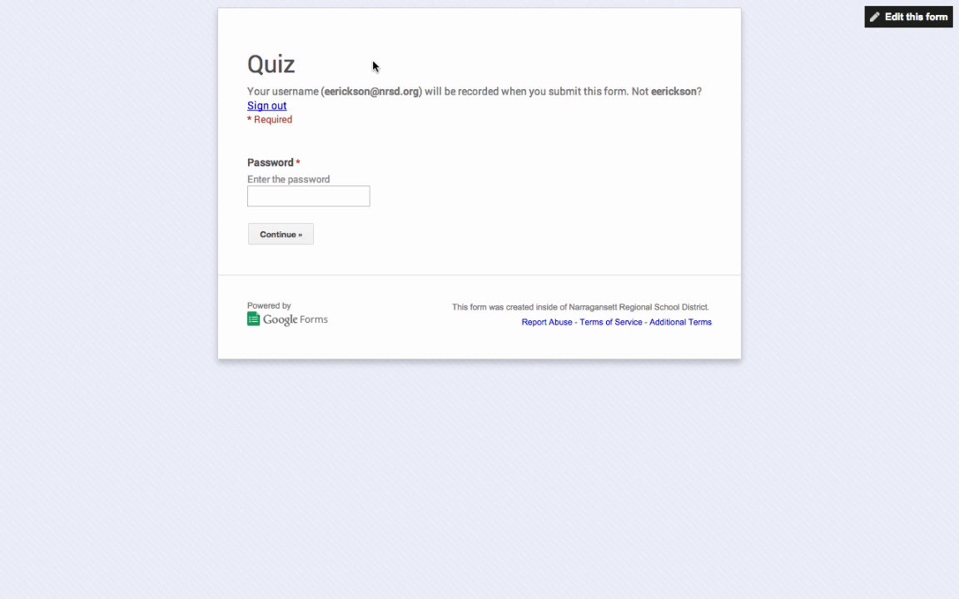
mouse_move(353, 168)
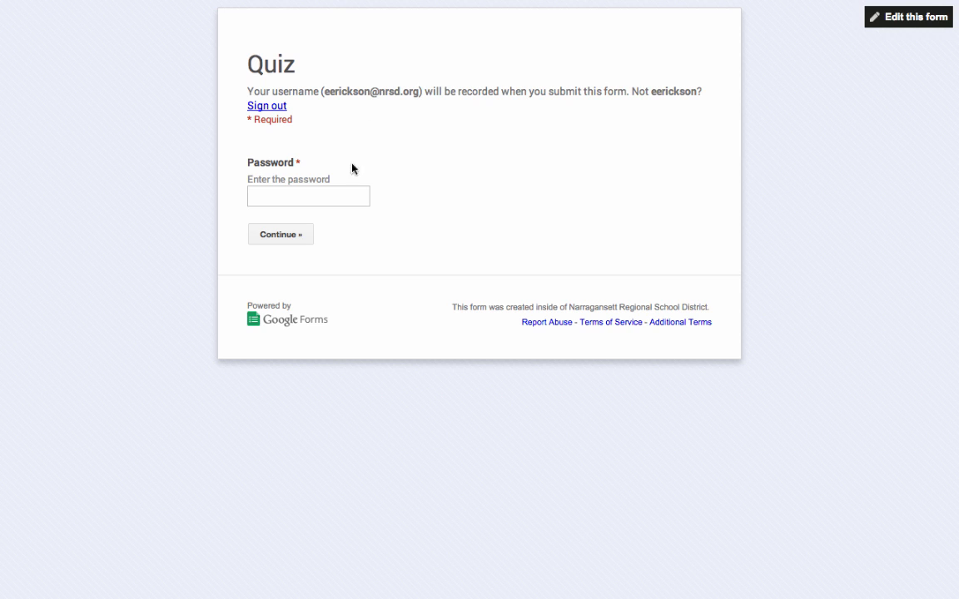
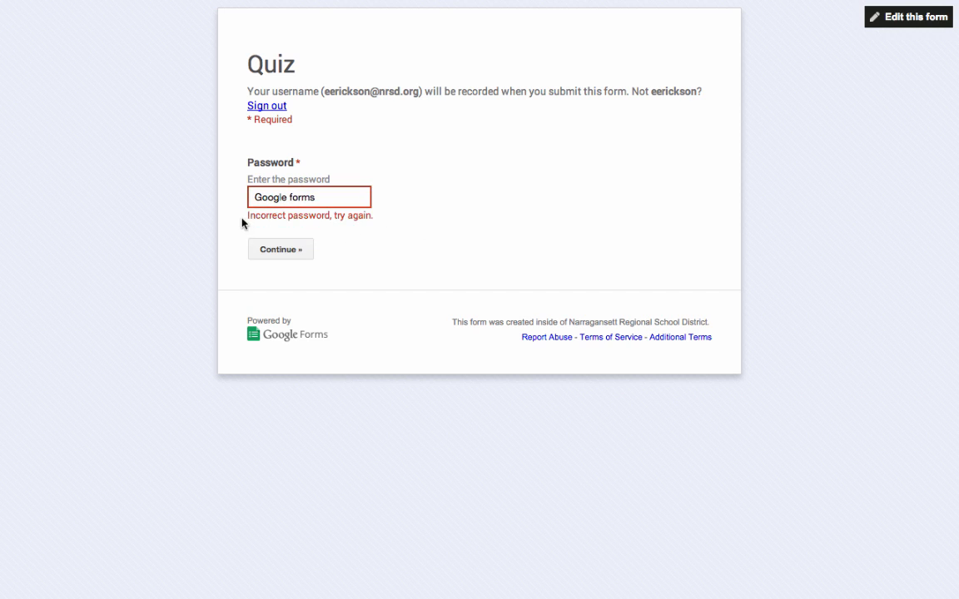
mouse_move(342, 198)
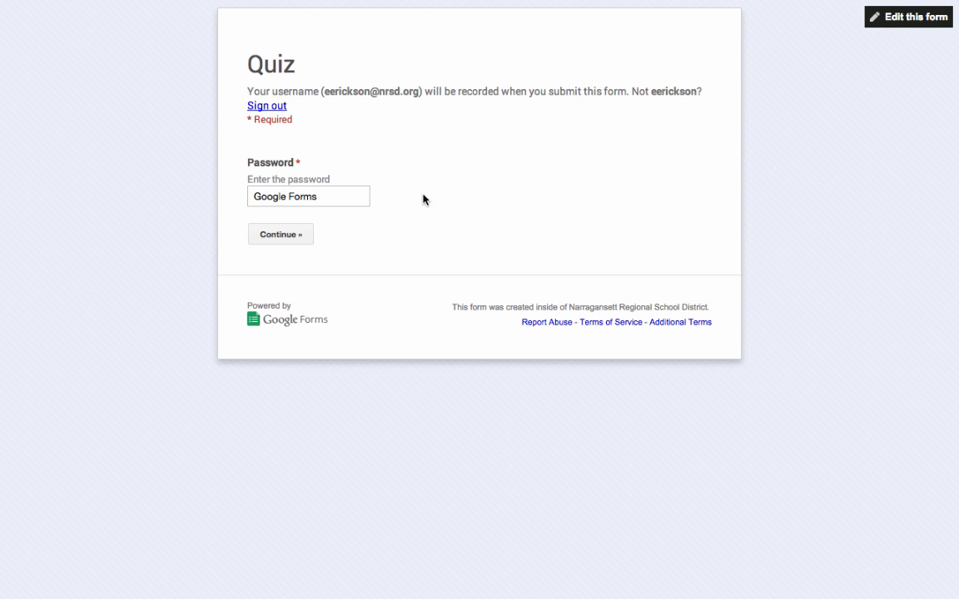
click(279, 233)
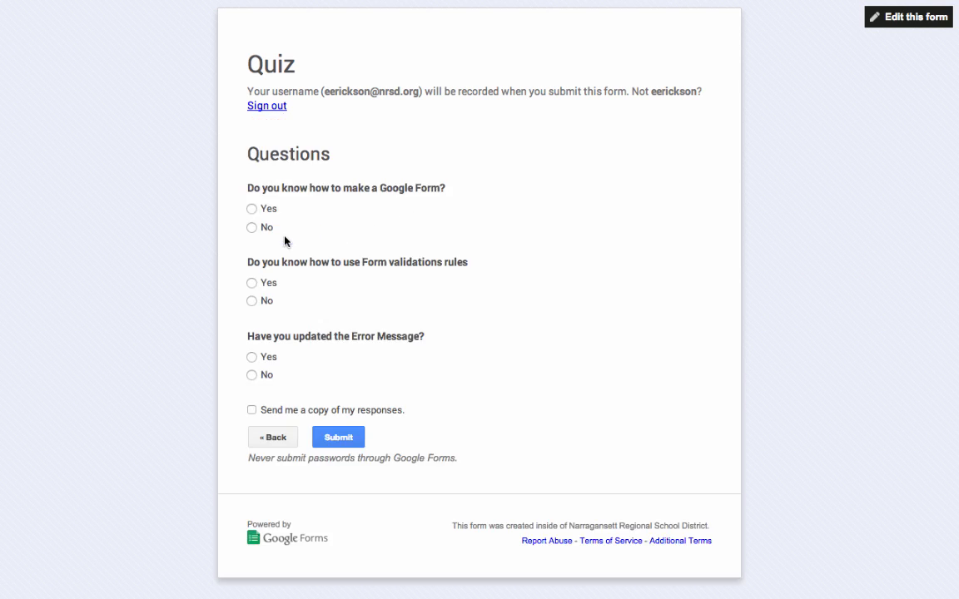